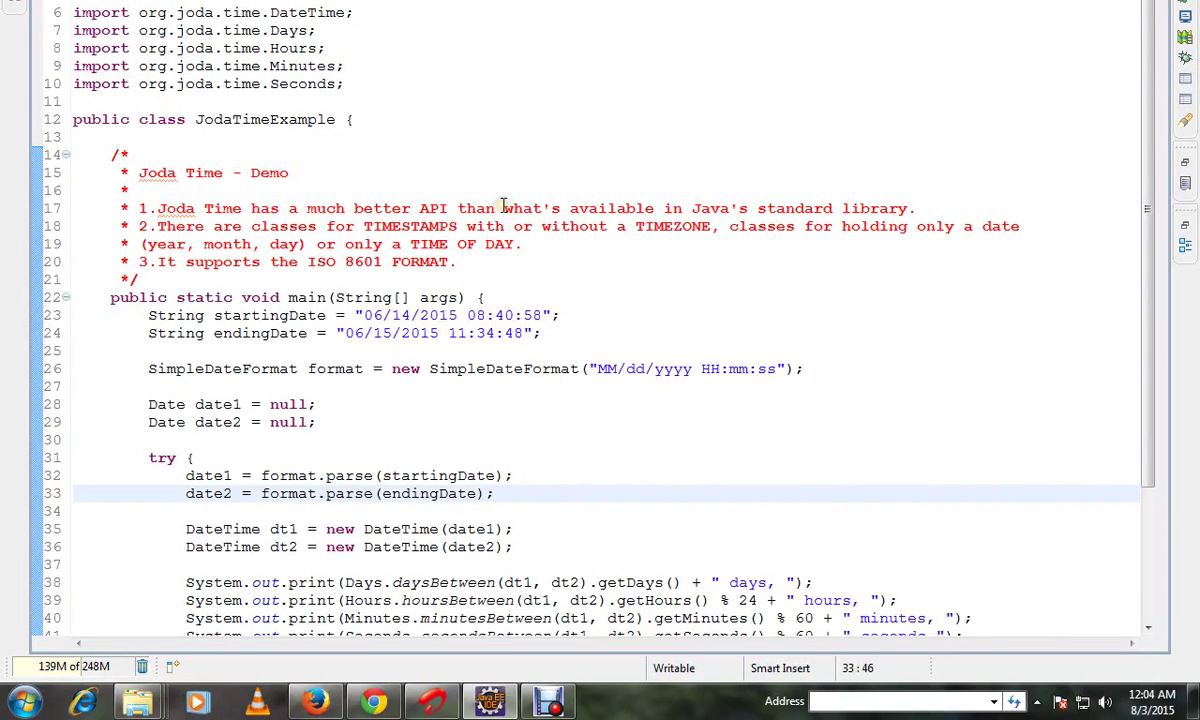
Run JodaTimeExample as a Java Application, printing '1 days, 2 hours, 53 minutes, 50 seconds.' in Console.
scroll("down", 3)
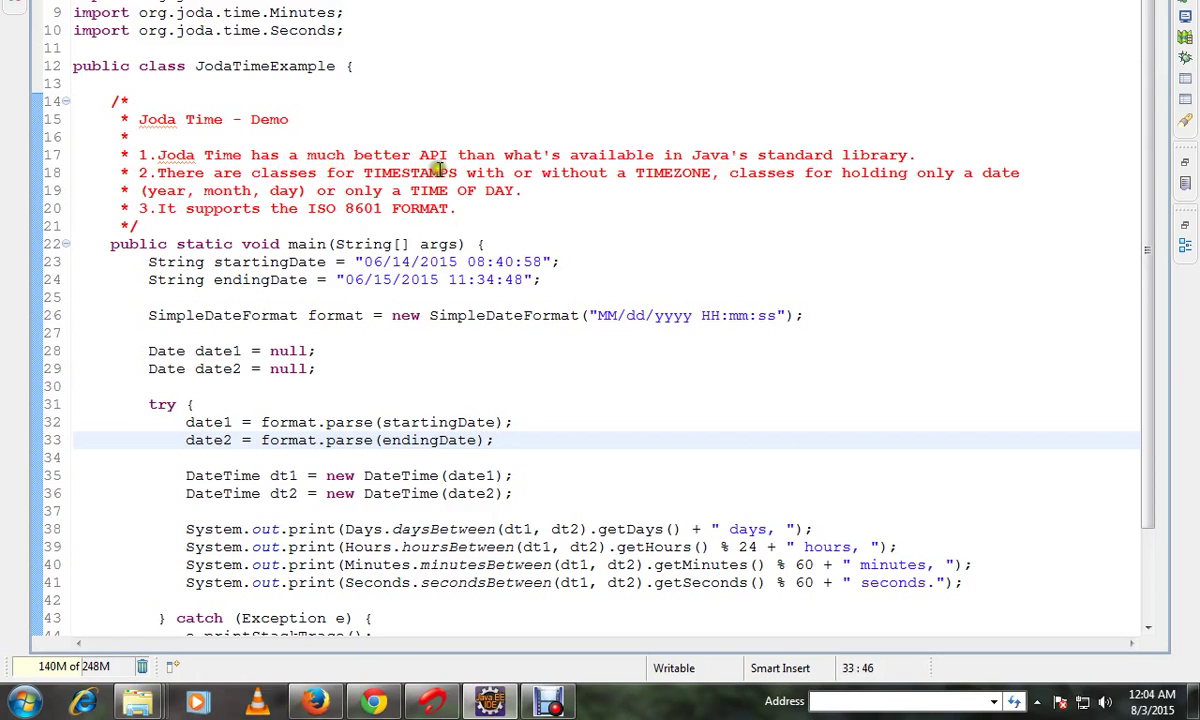
mouse_move(712, 185)
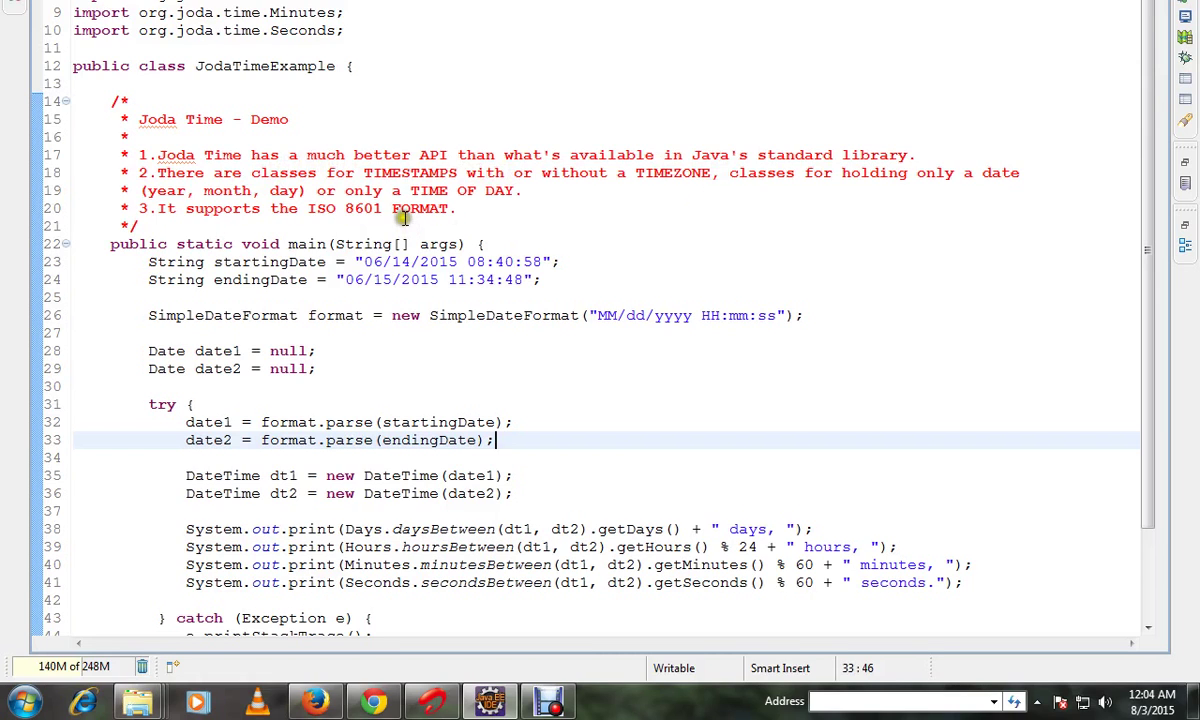
left_click(668, 173)
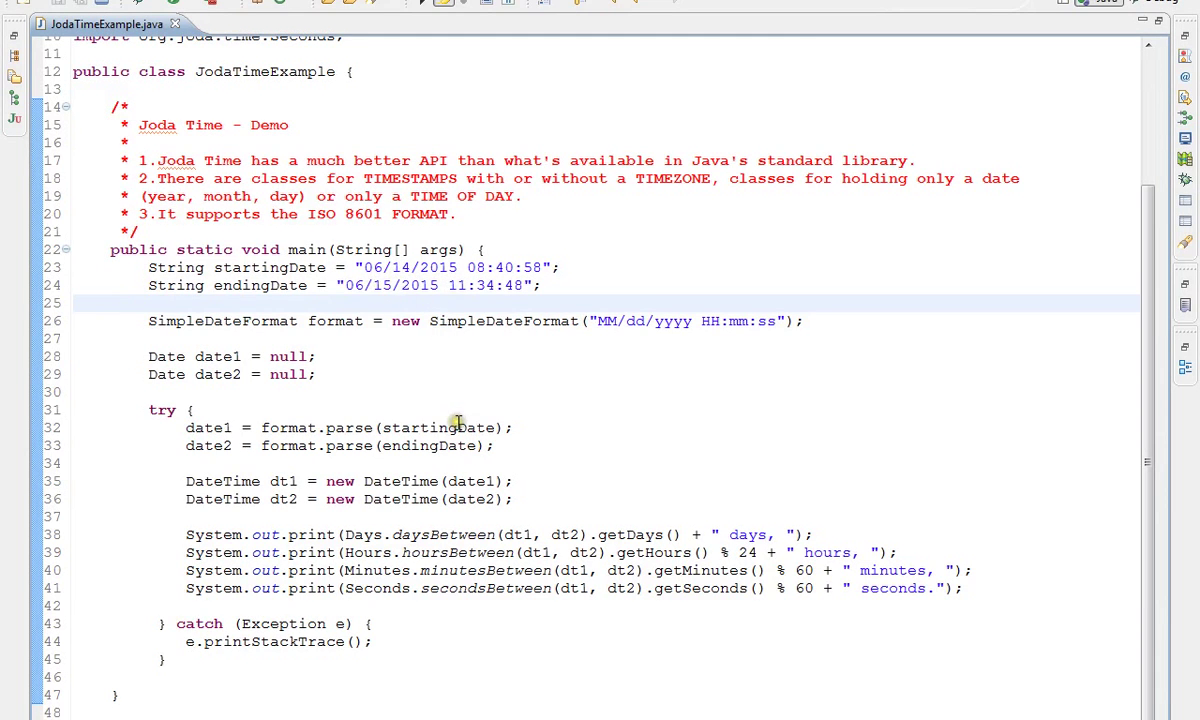
mouse_move(534, 404)
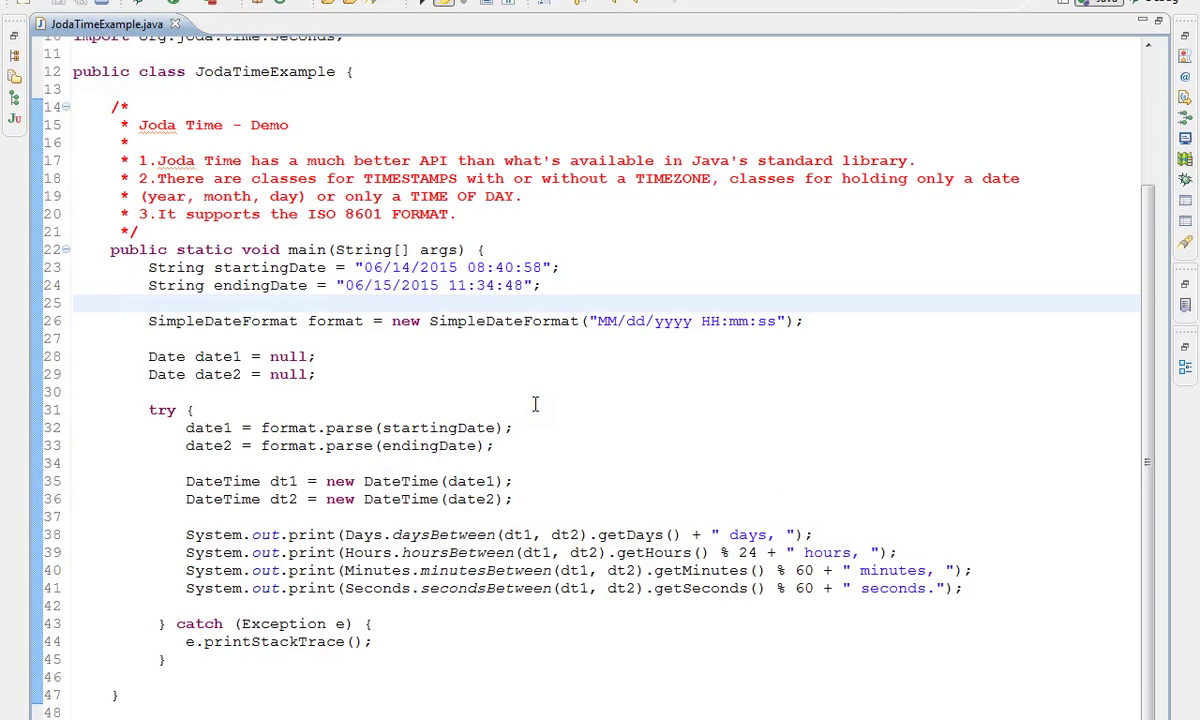
double_click(503, 321)
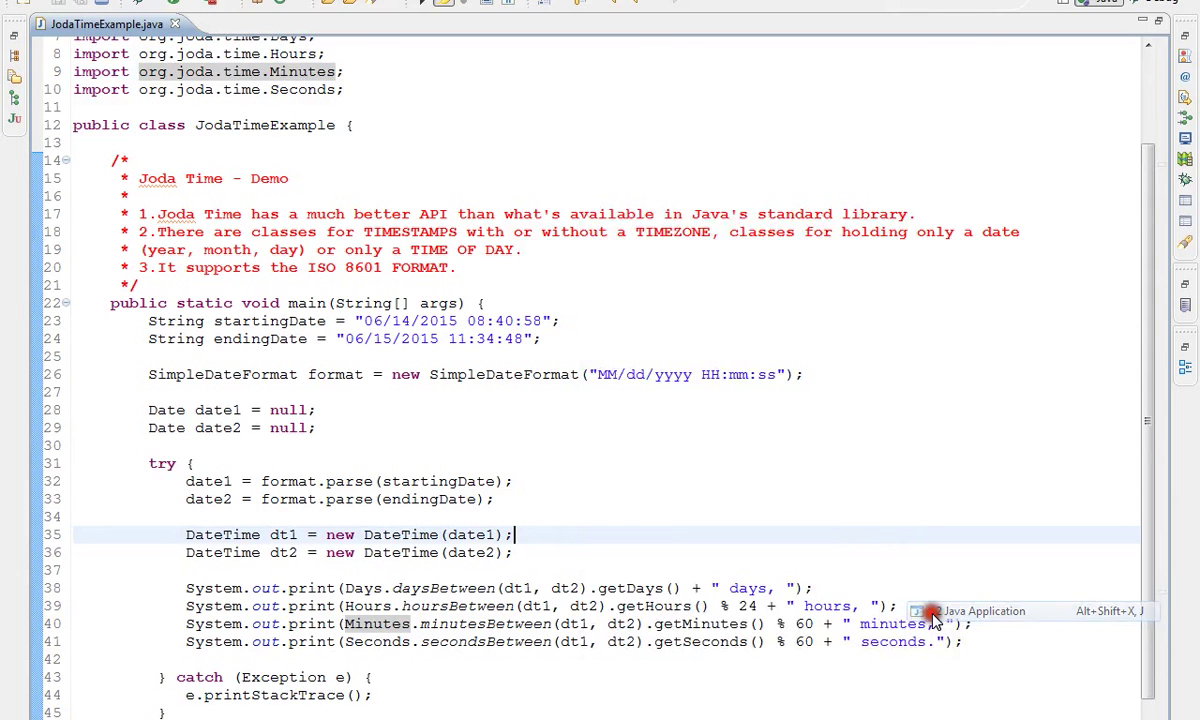
left_click(930, 611)
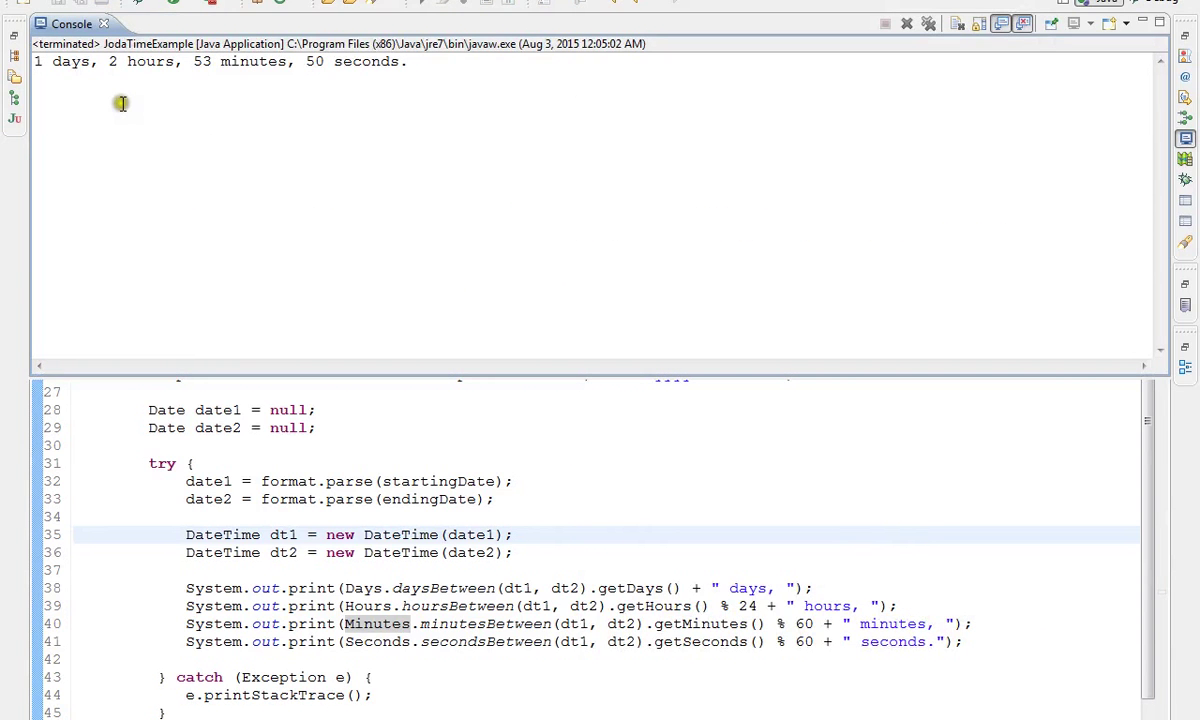
mouse_move(400, 120)
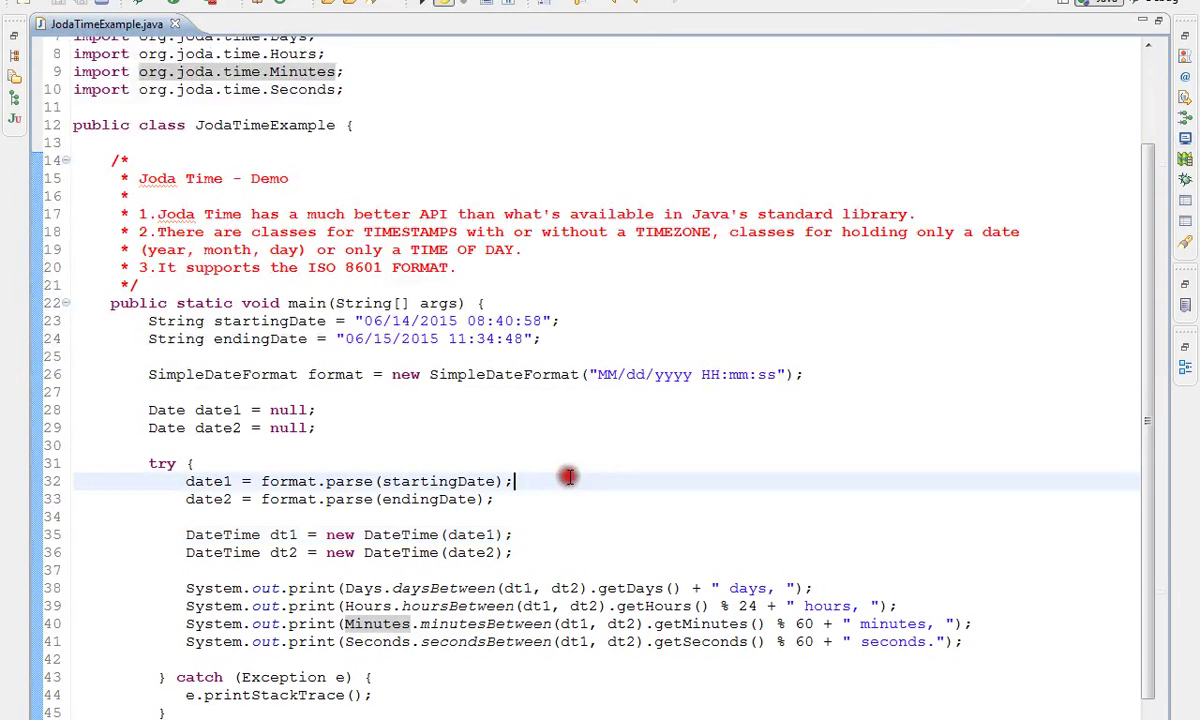
mouse_move(536, 445)
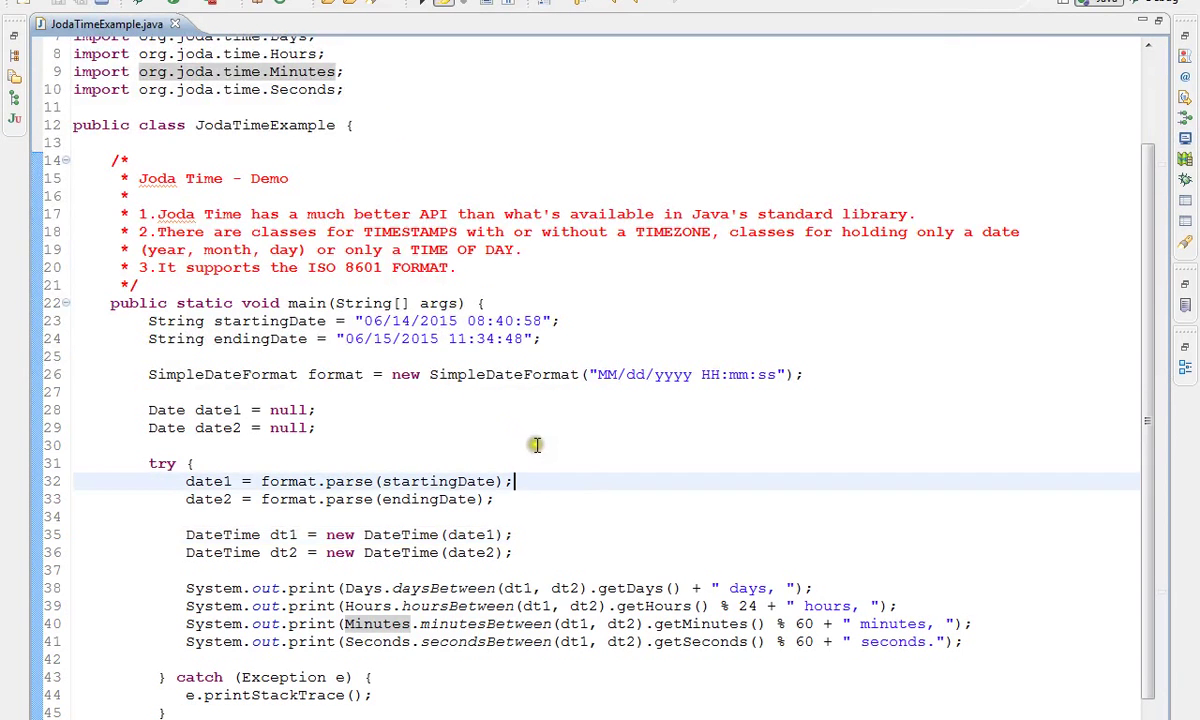
mouse_move(570, 517)
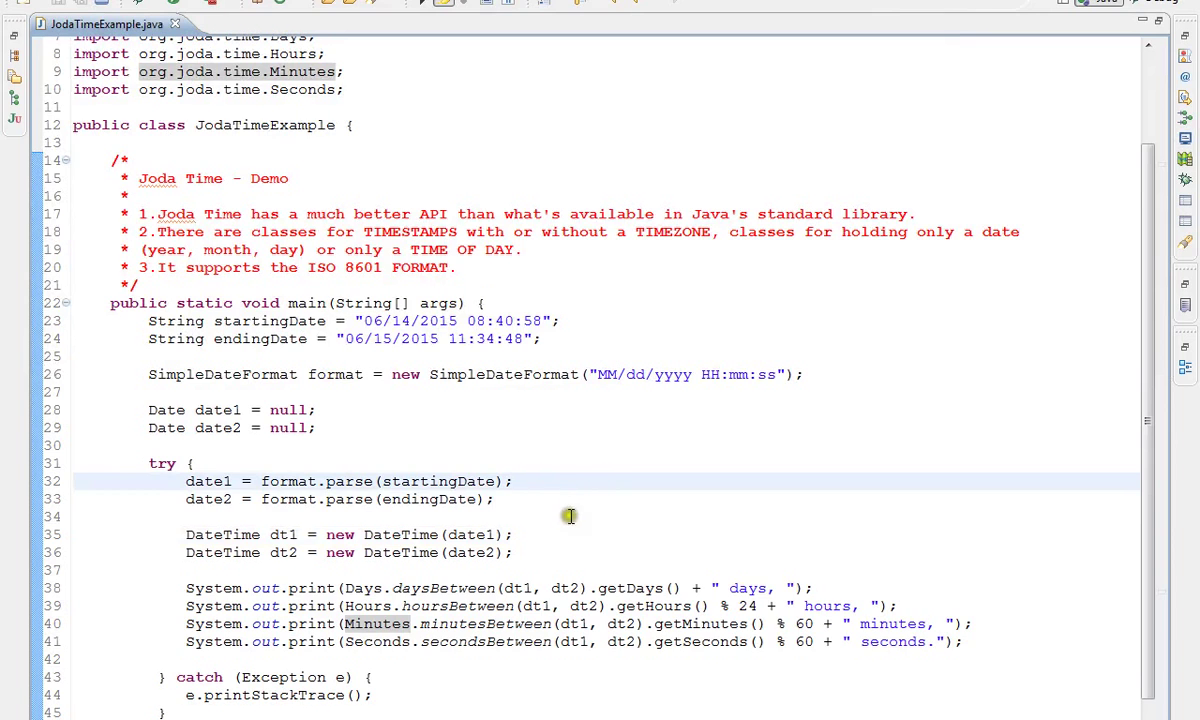